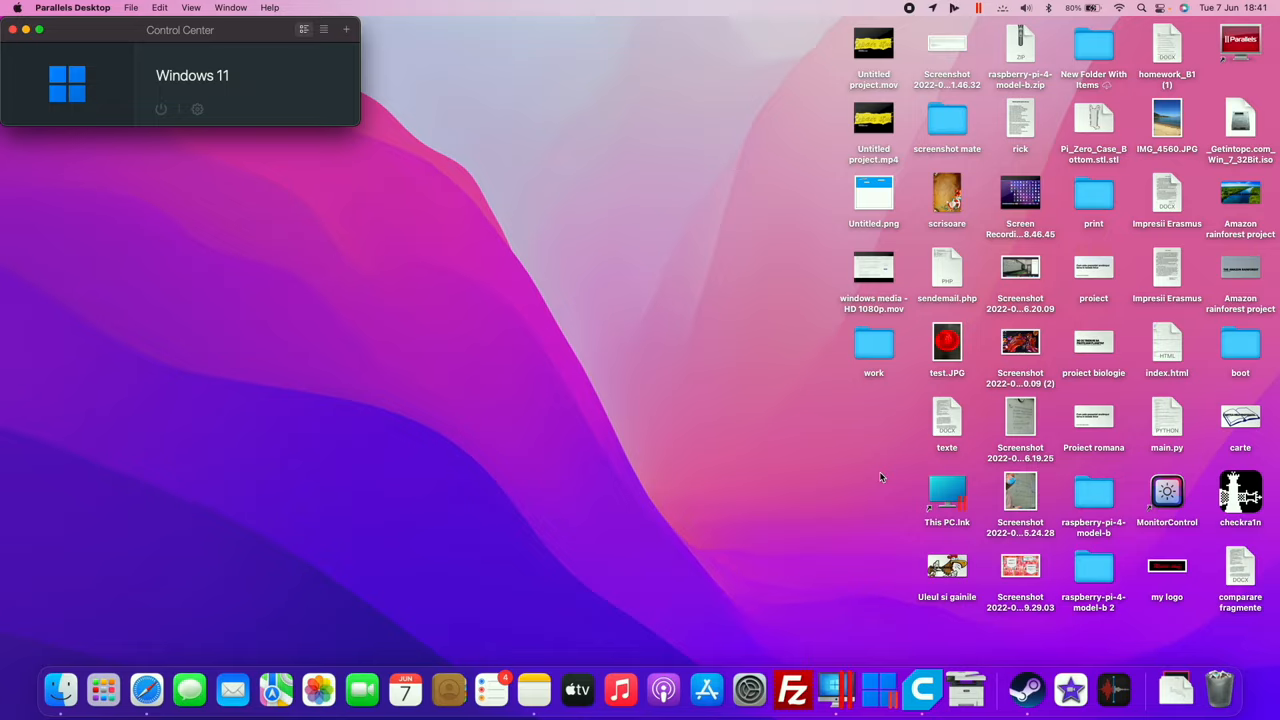
mouse_move(880, 356)
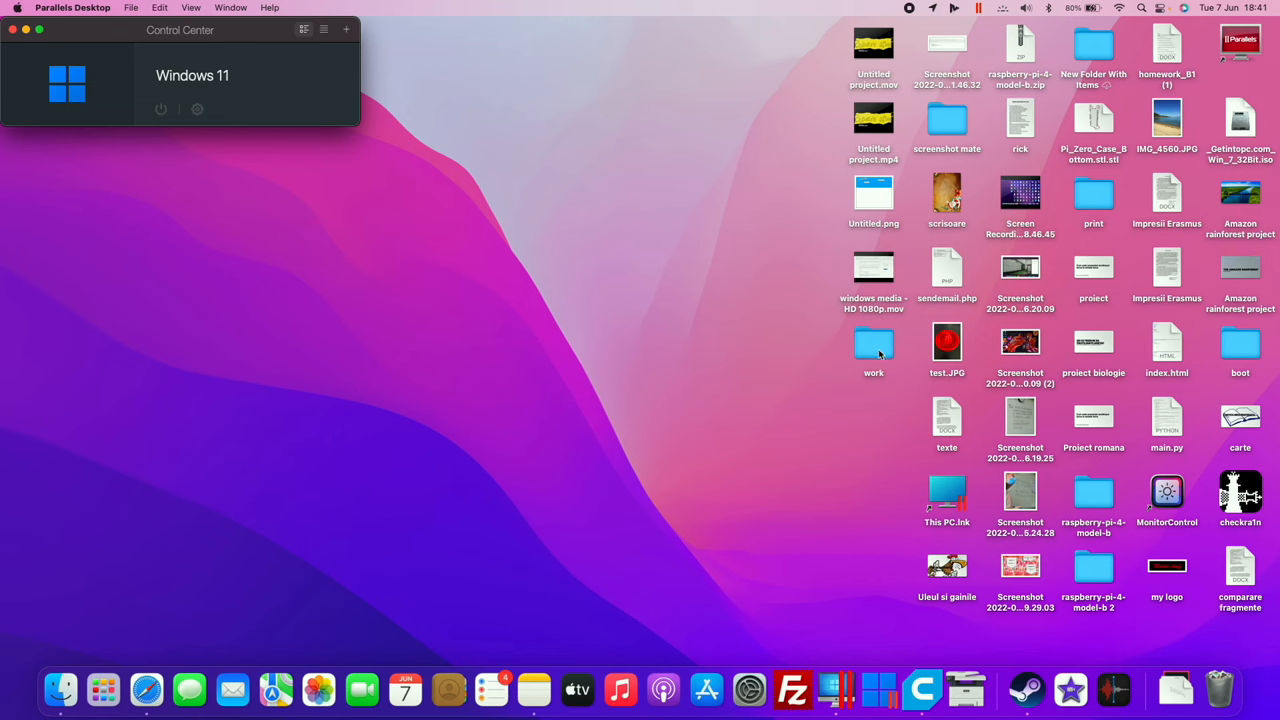
mouse_move(650, 256)
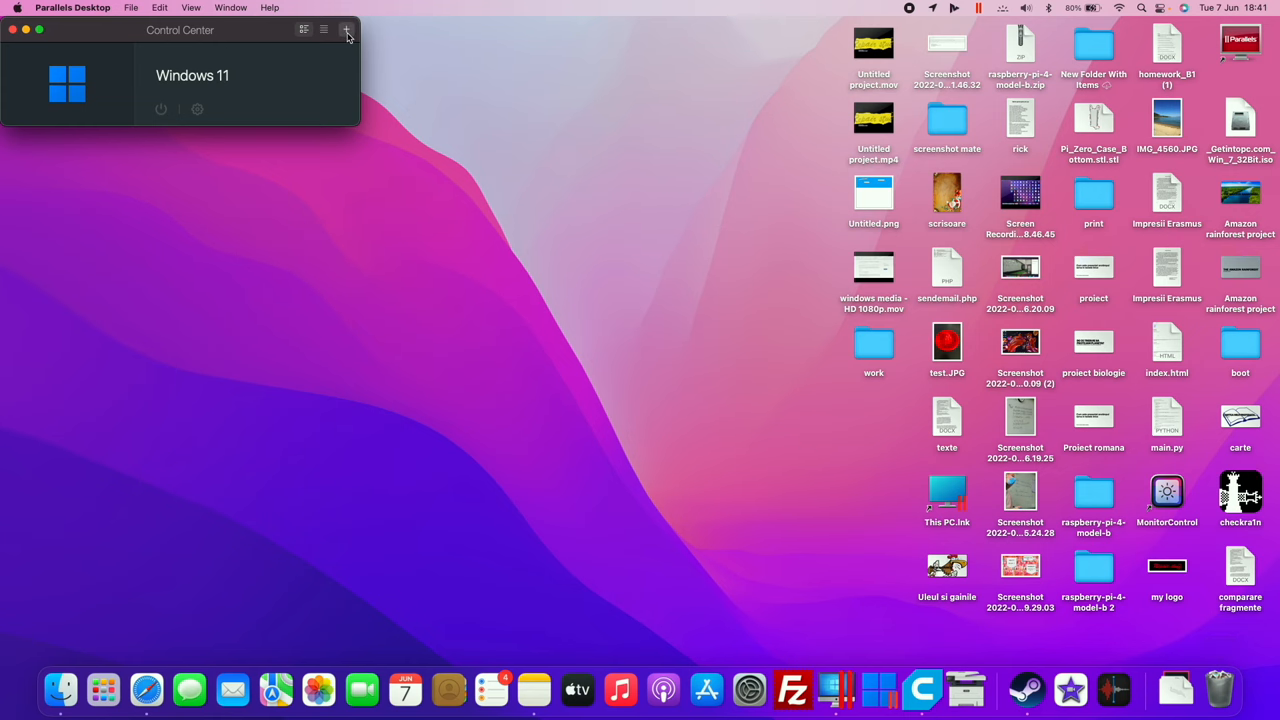
Begin a new virtual machine from Control Center, reaching the M1 chip notice
click(348, 30)
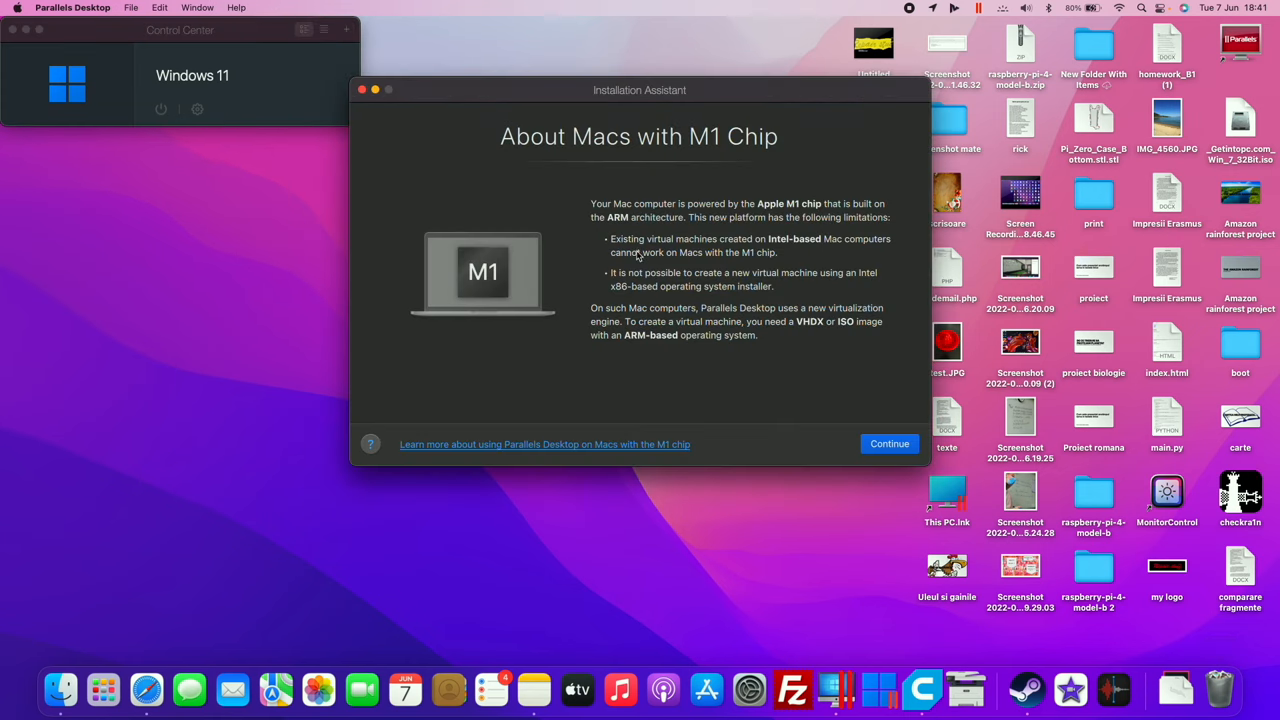
mouse_move(702, 234)
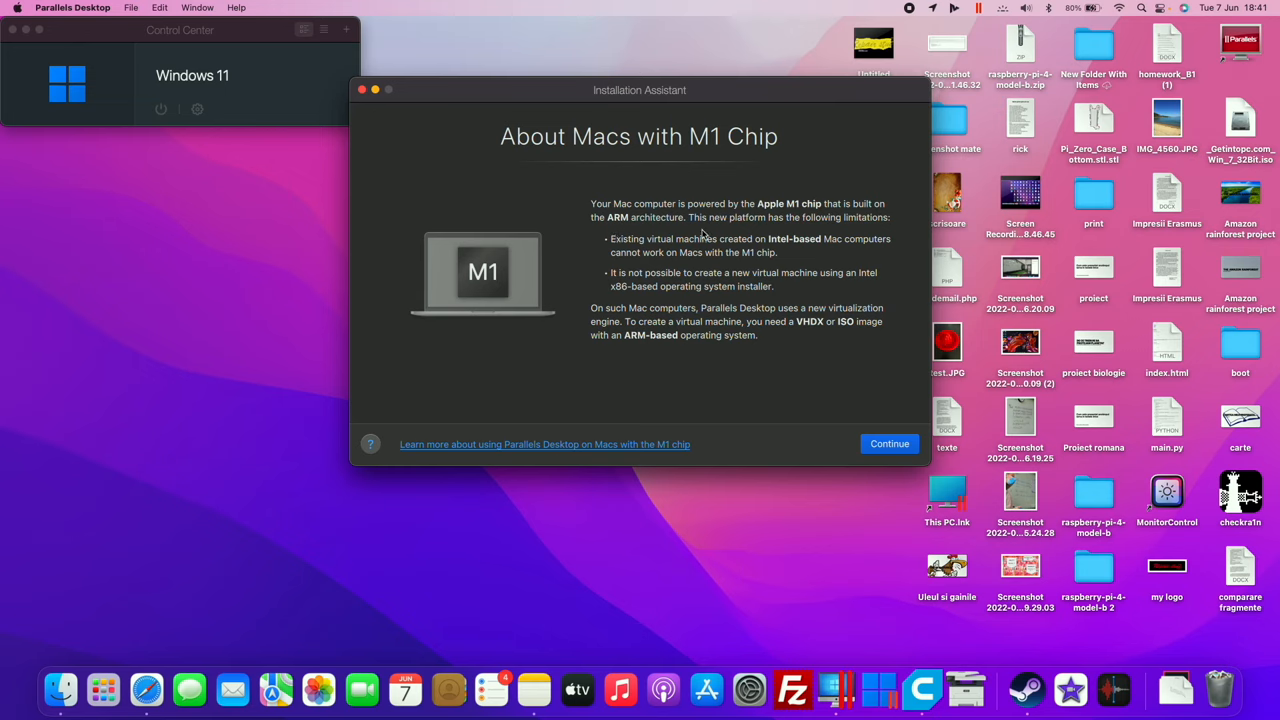
mouse_move(748, 234)
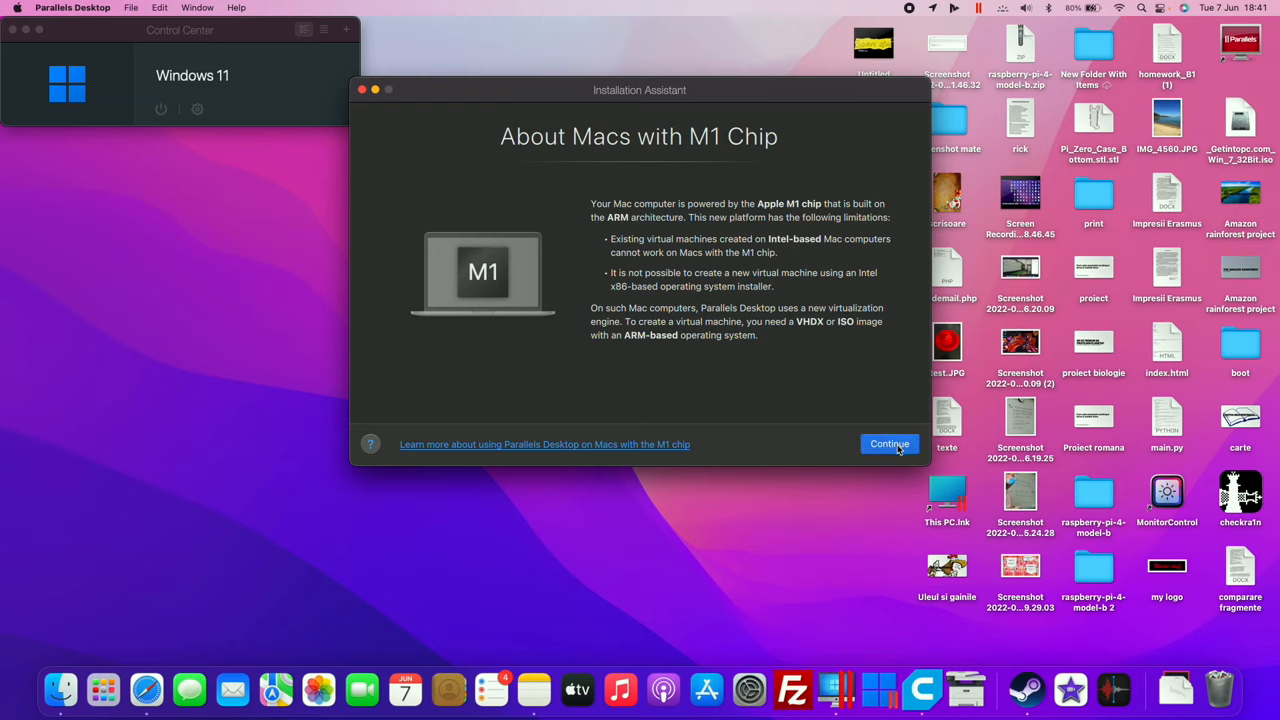
Choose Get Windows 11 from Microsoft and let the 'Windows 11 (1)' installation complete
click(888, 444)
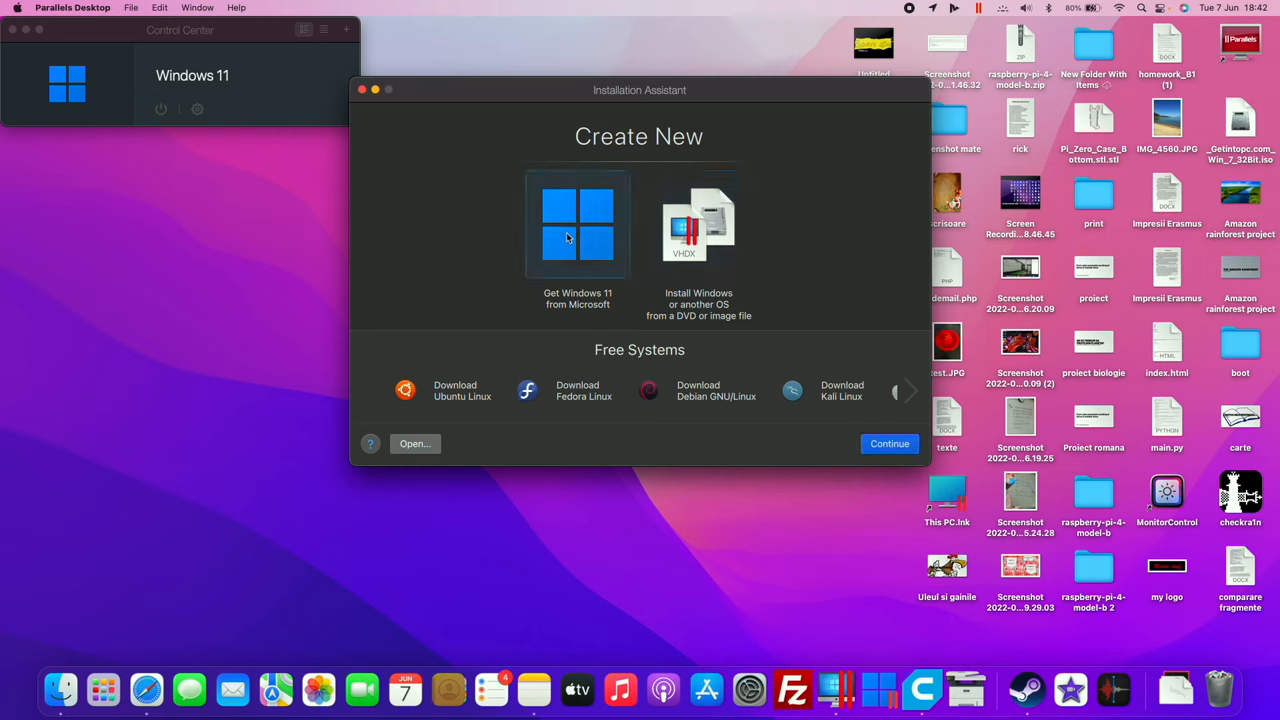
click(576, 224)
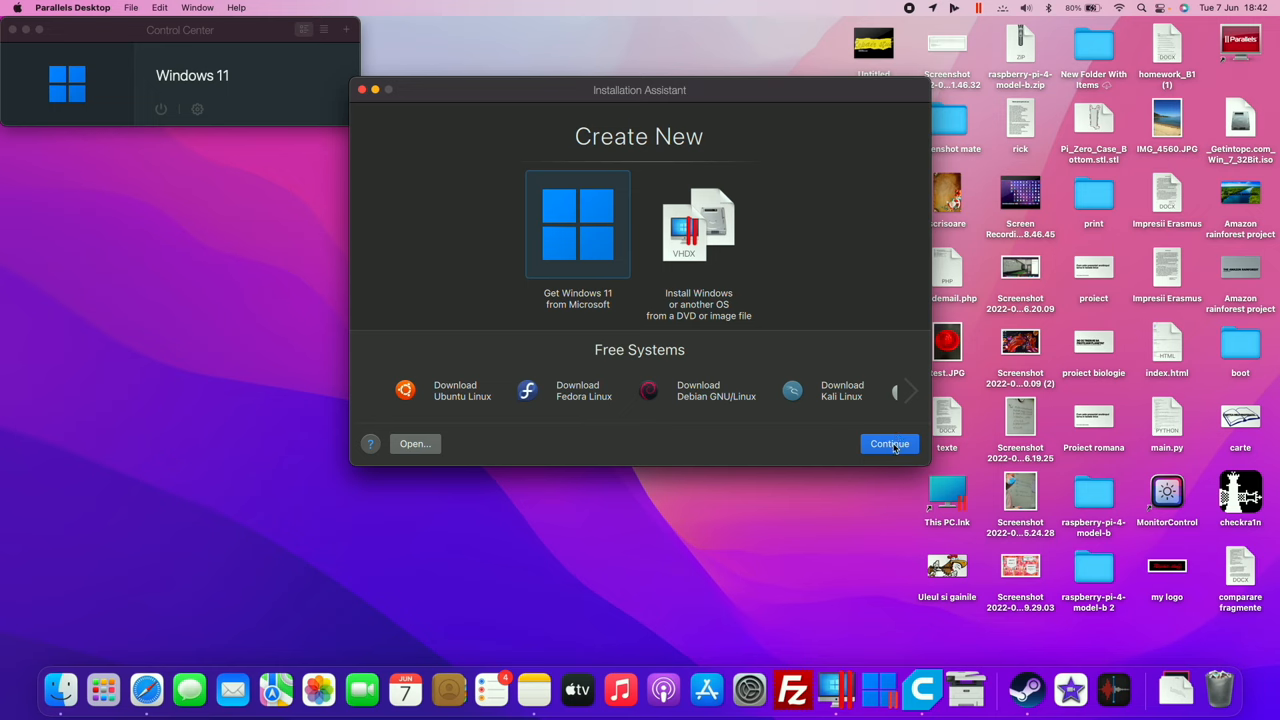
click(888, 444)
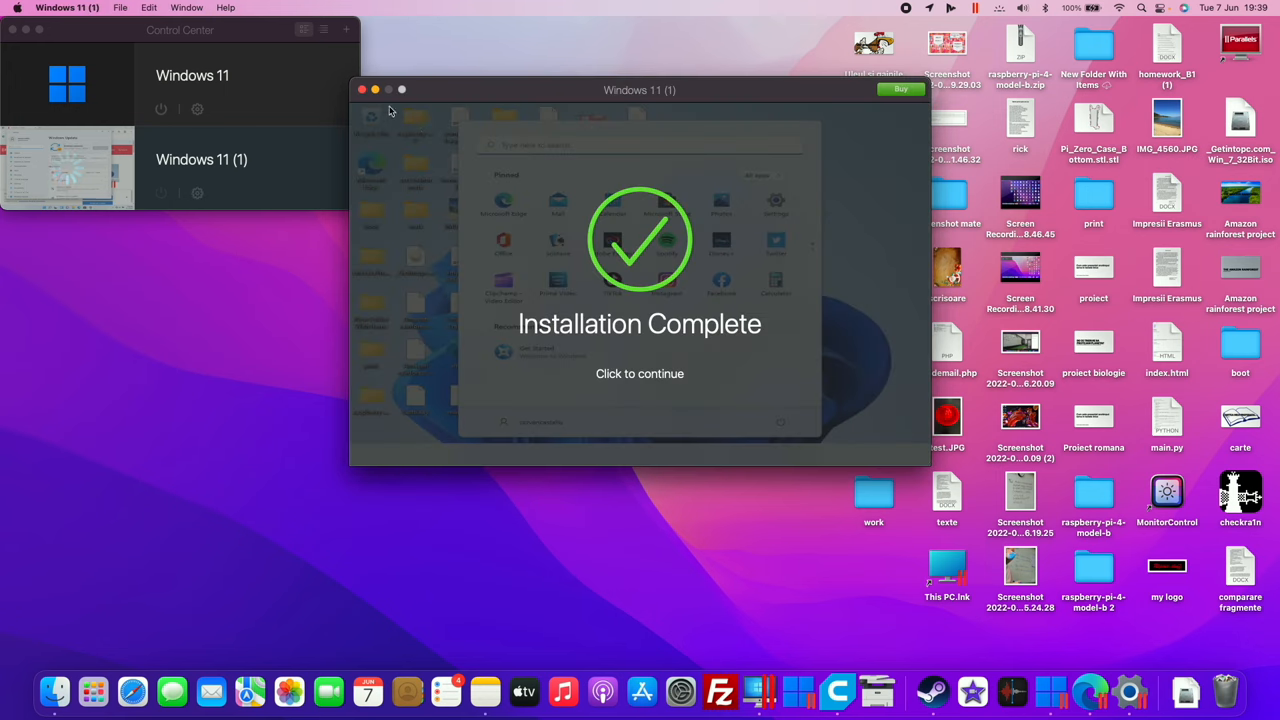
Close the Parallels windows and launch System Preferences from the Dock
click(362, 88)
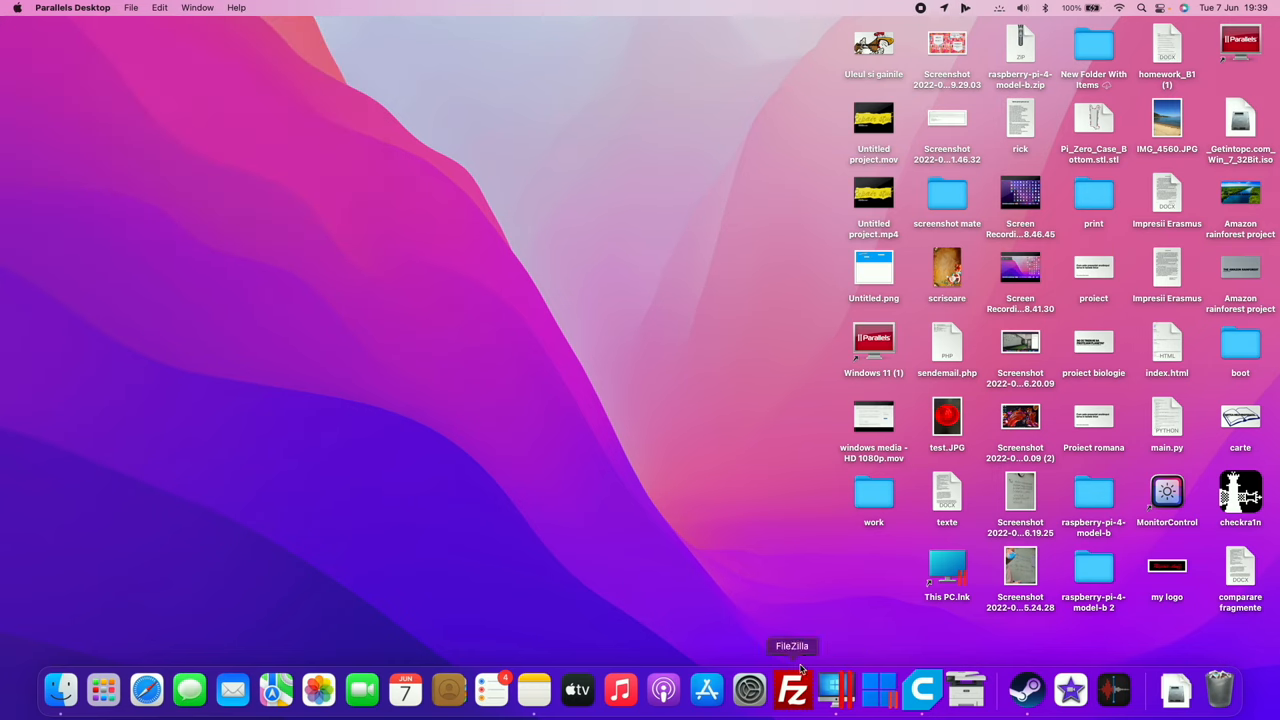
click(748, 688)
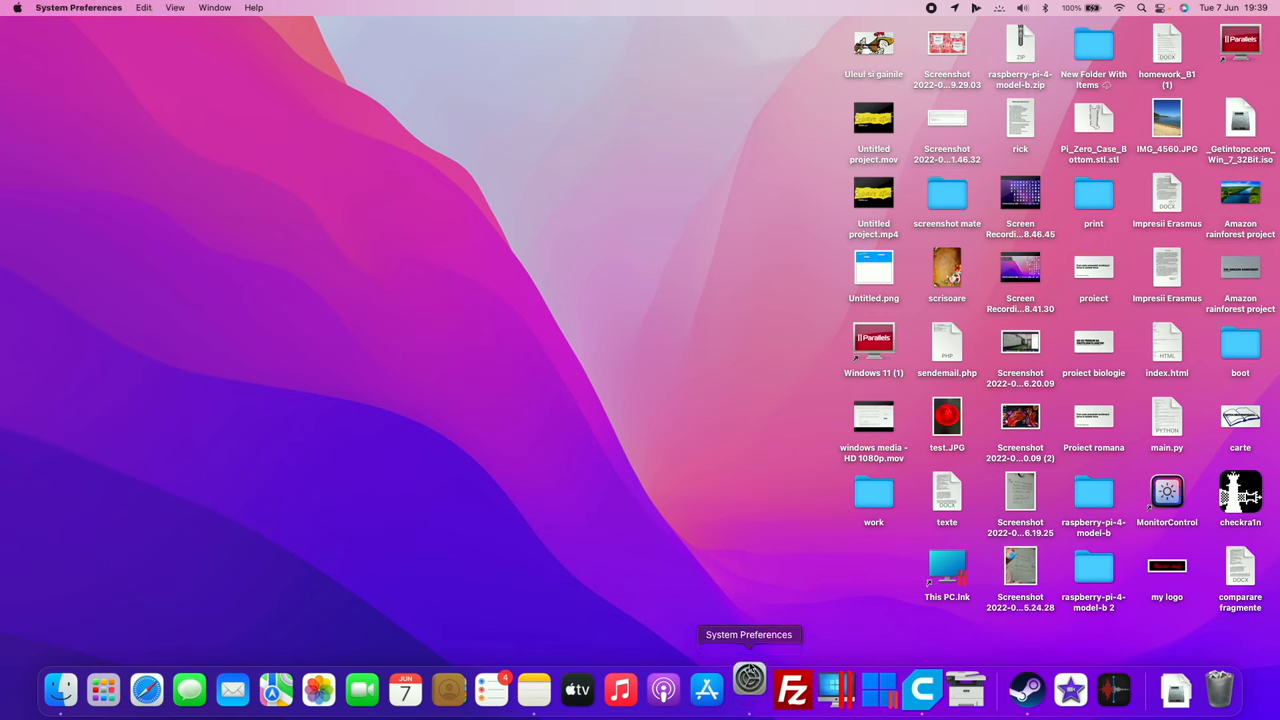
Unlock Date & Time, disable automatic time and set the date to 04.09.2021
click(748, 688)
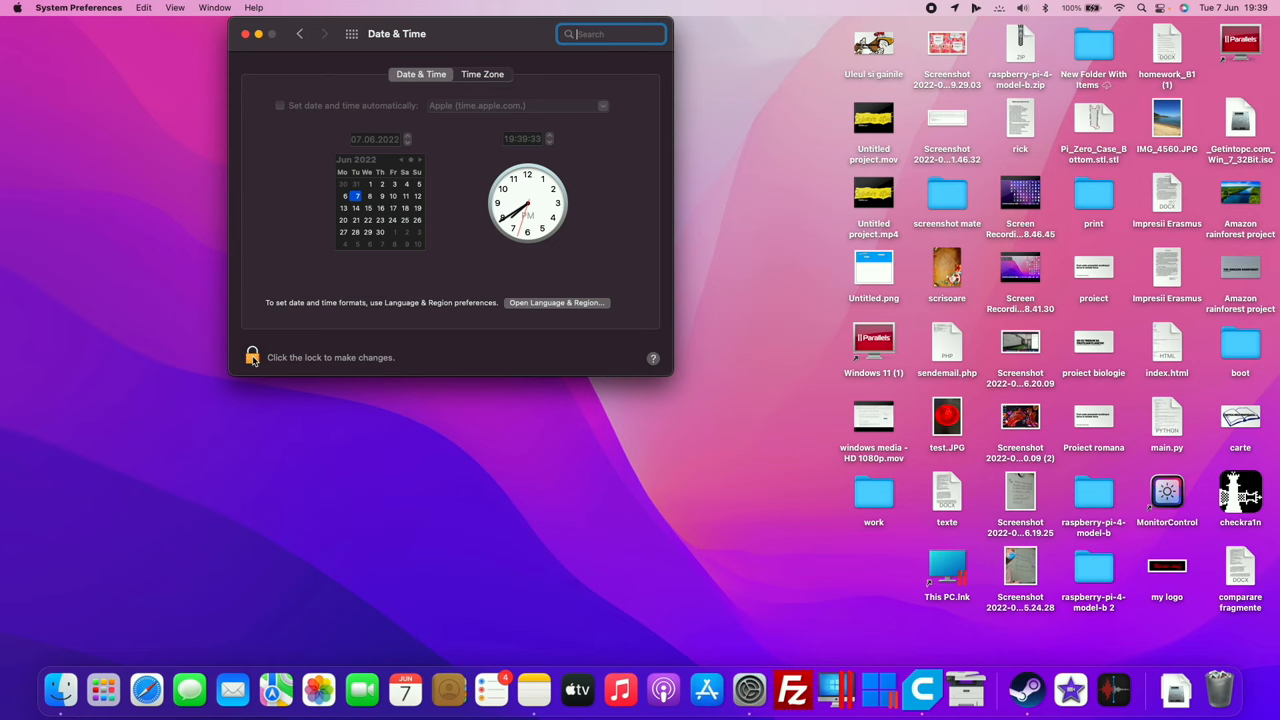
click(252, 356)
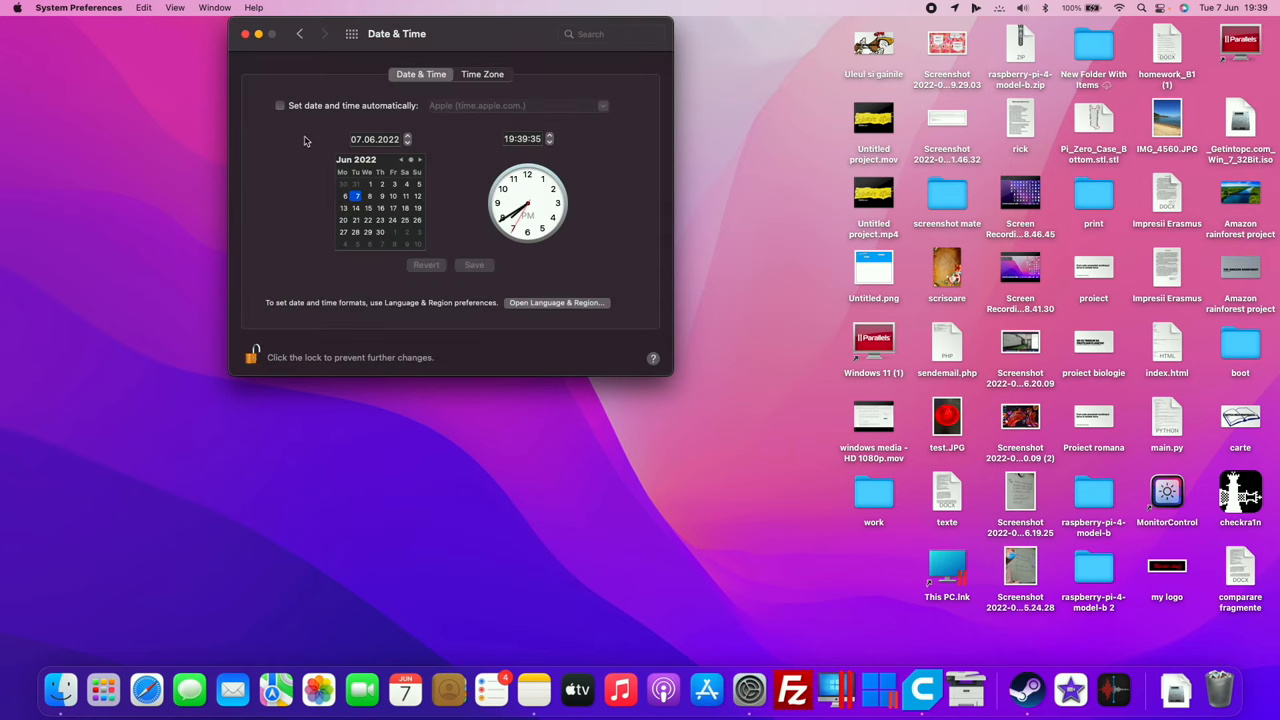
click(400, 160)
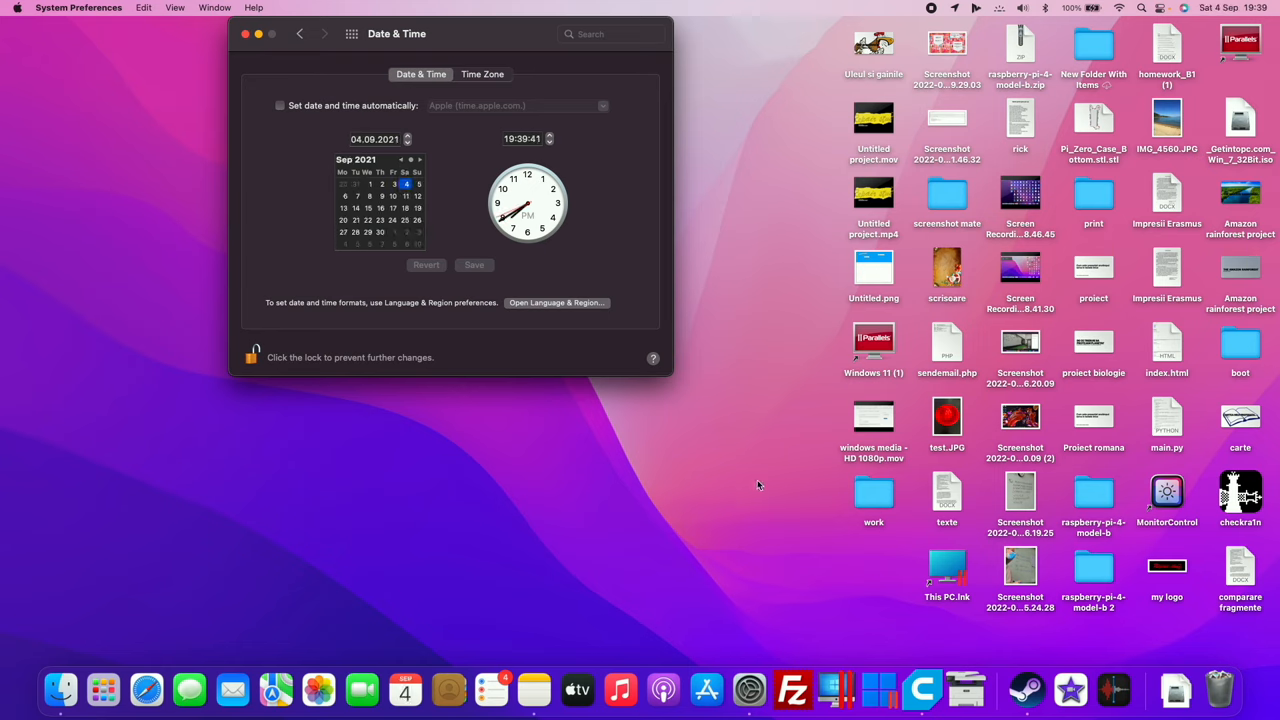
mouse_move(836, 688)
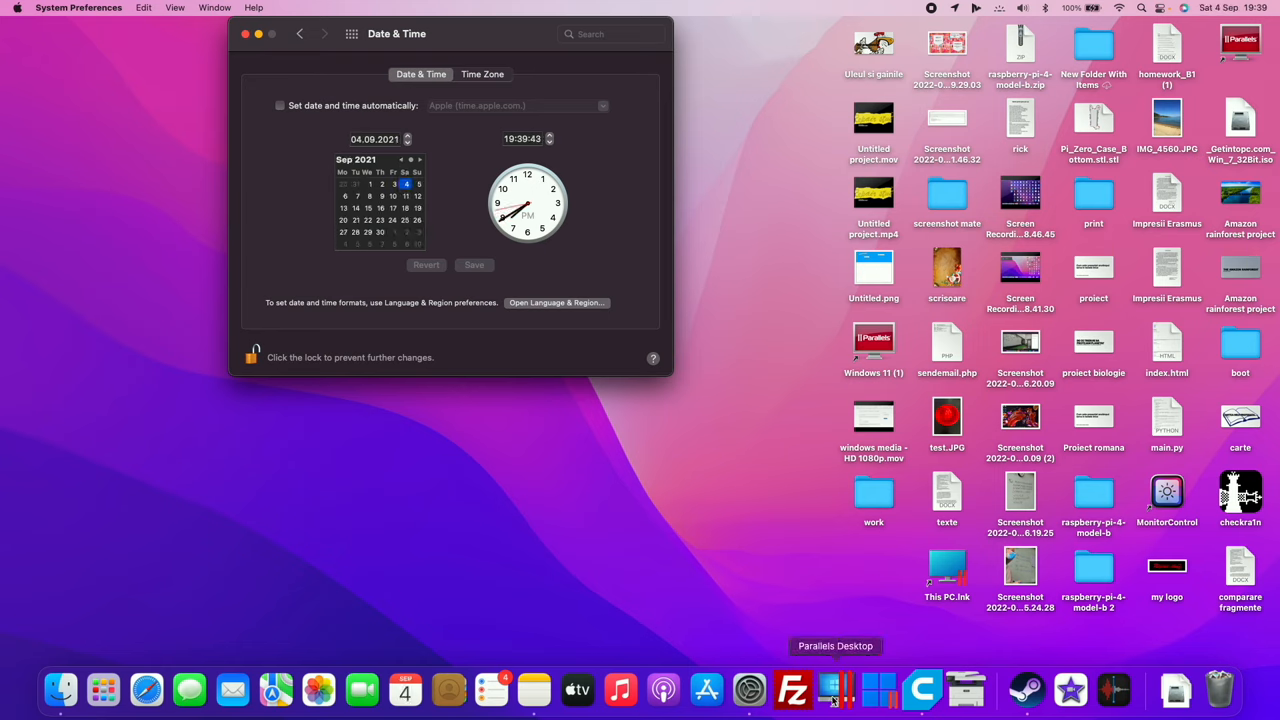
Relaunch Parallels, start Windows 11 (1) and run Check for updates in Windows Update
click(836, 688)
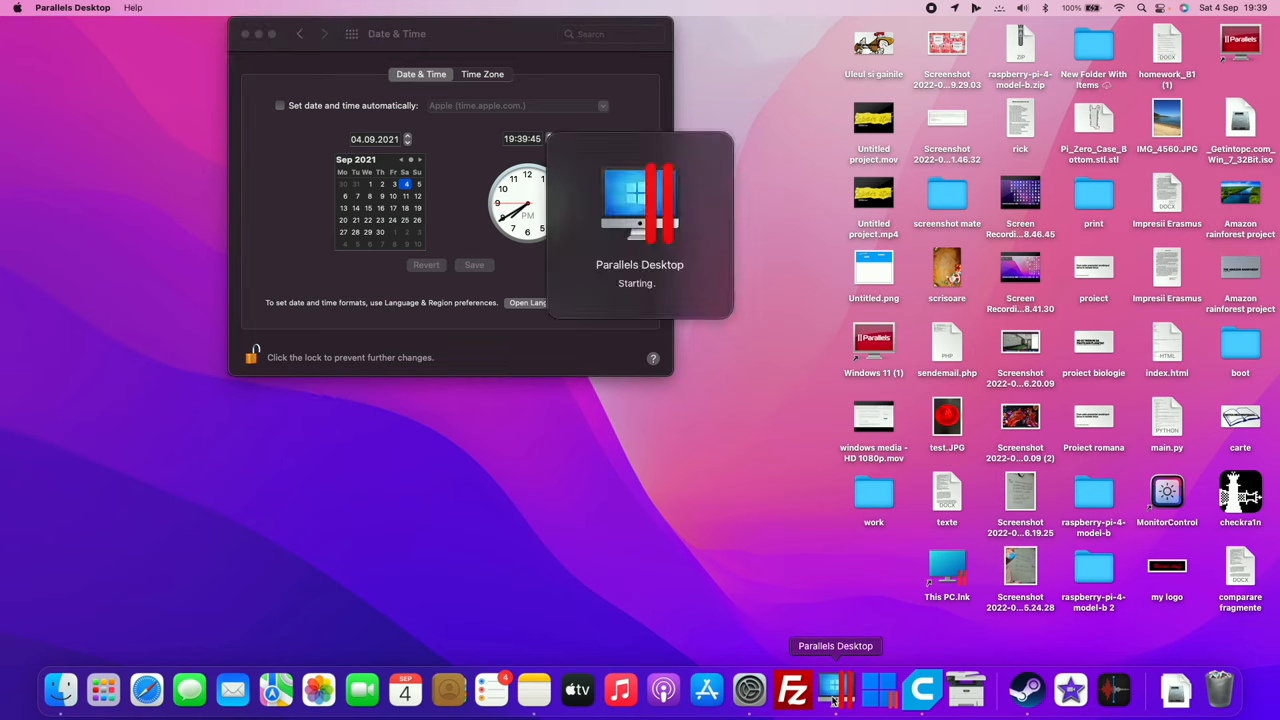
click(836, 688)
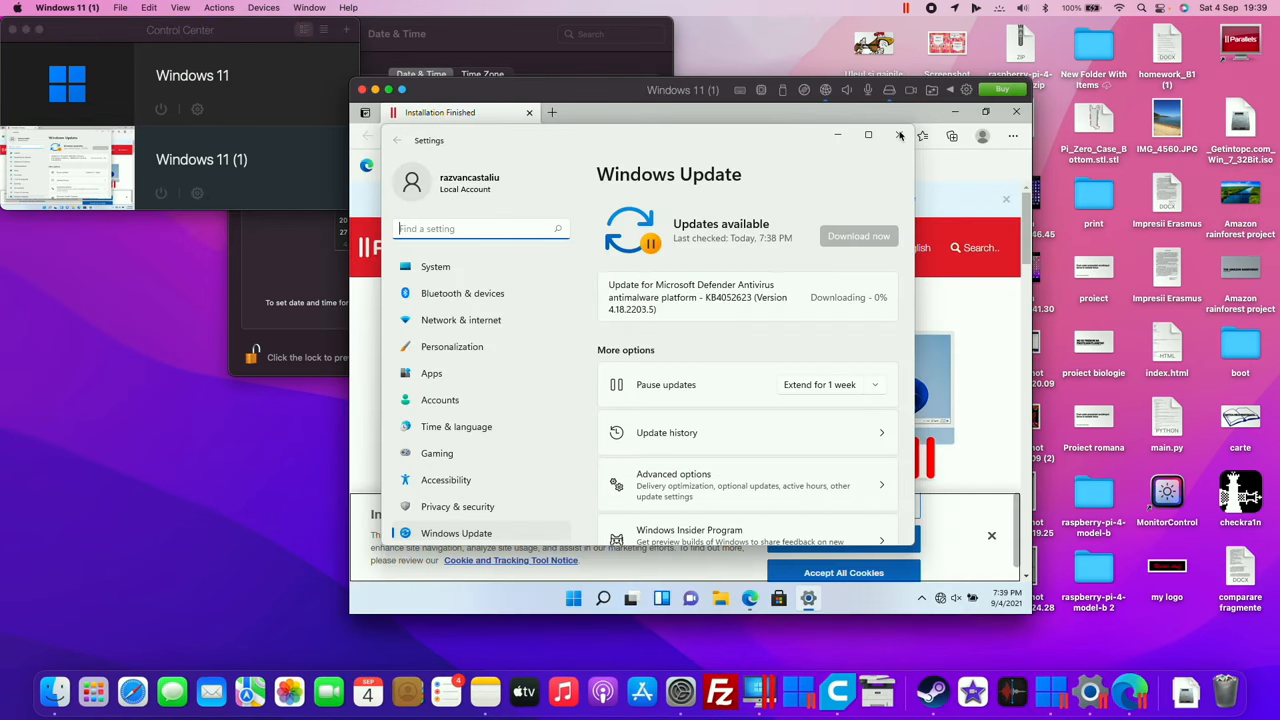
click(852, 236)
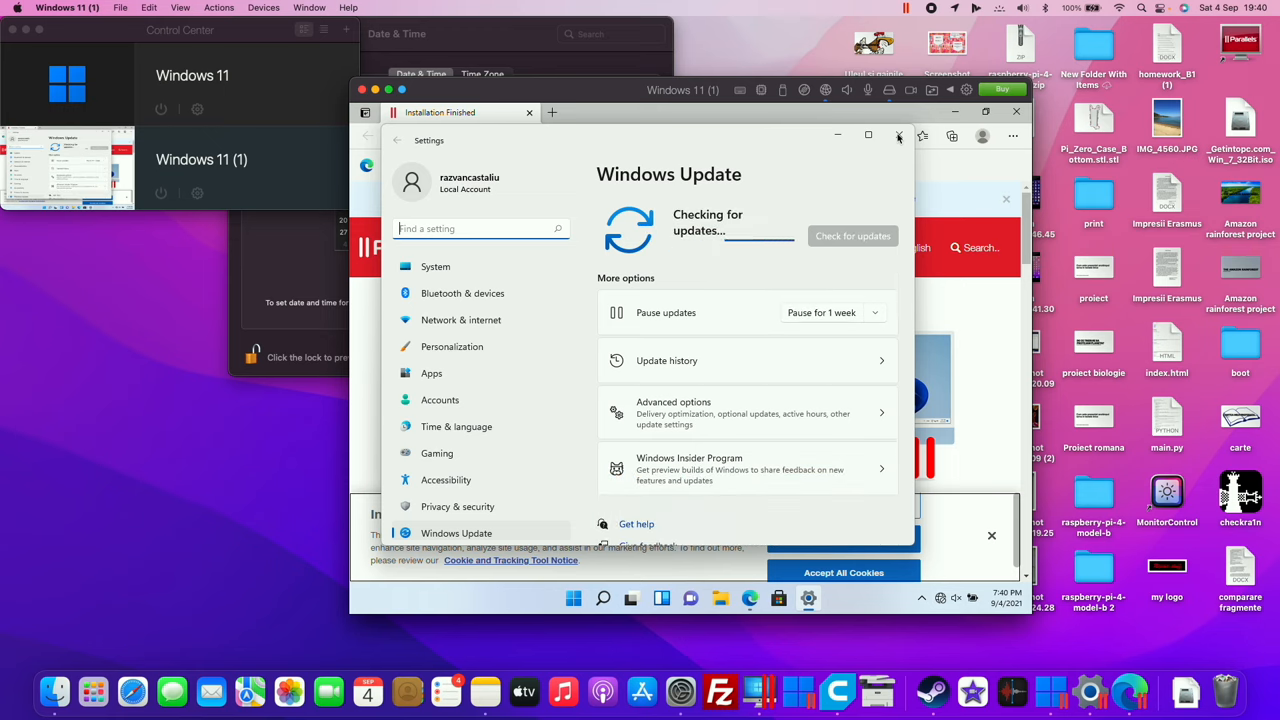